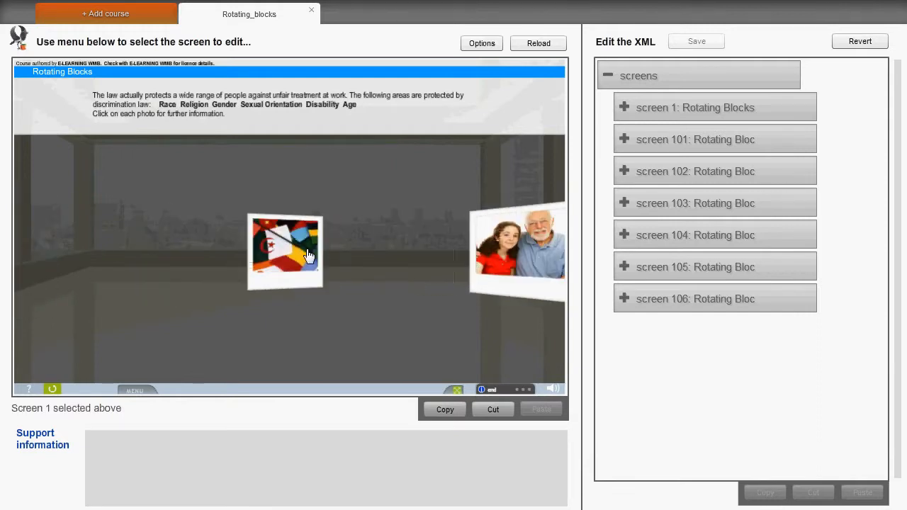
Expand screen 1, Rotating Blocks, and reach its intro text for editing
left_click(285, 252)
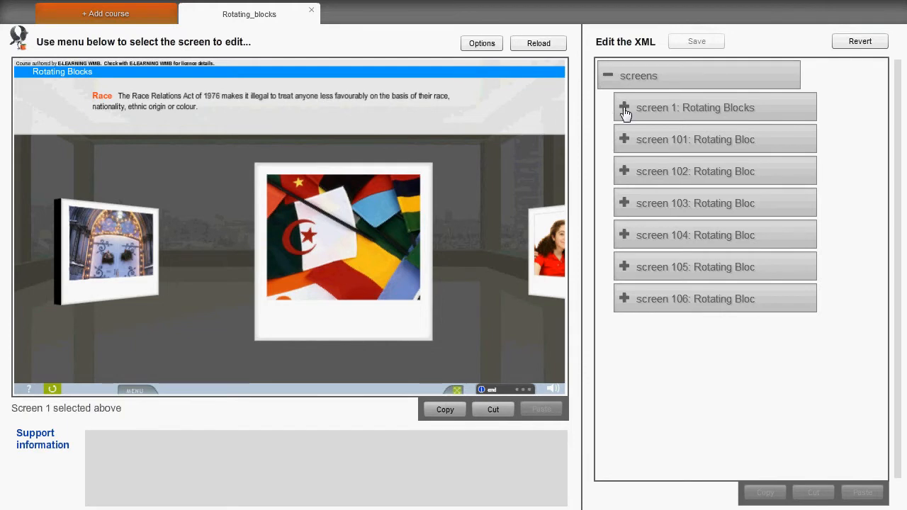
left_click(623, 108)
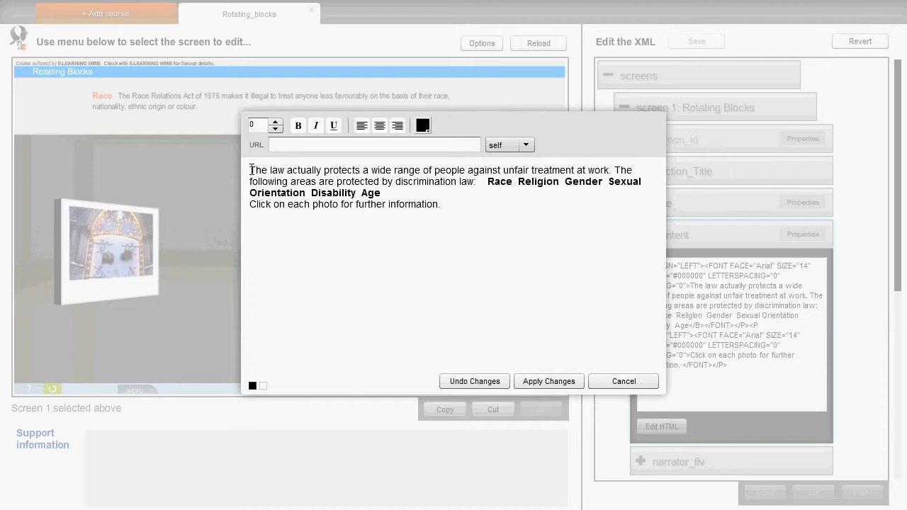
Colour the intro's first sentence blue and apply the change to screen 1
left_click_drag(251, 170, 369, 181)
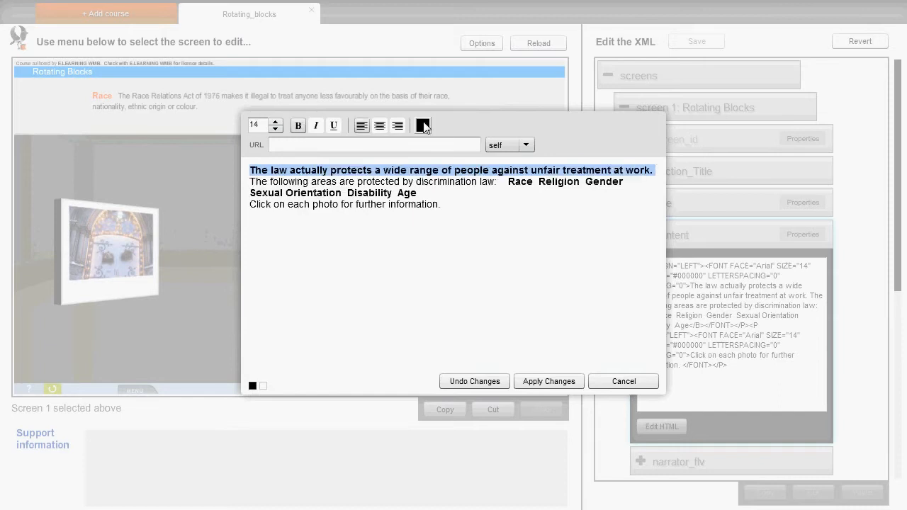
left_click(422, 124)
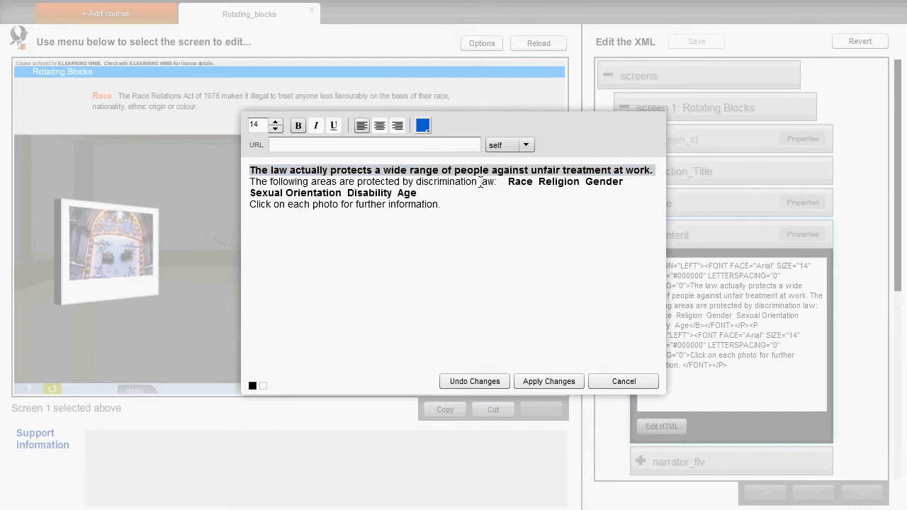
left_click(548, 381)
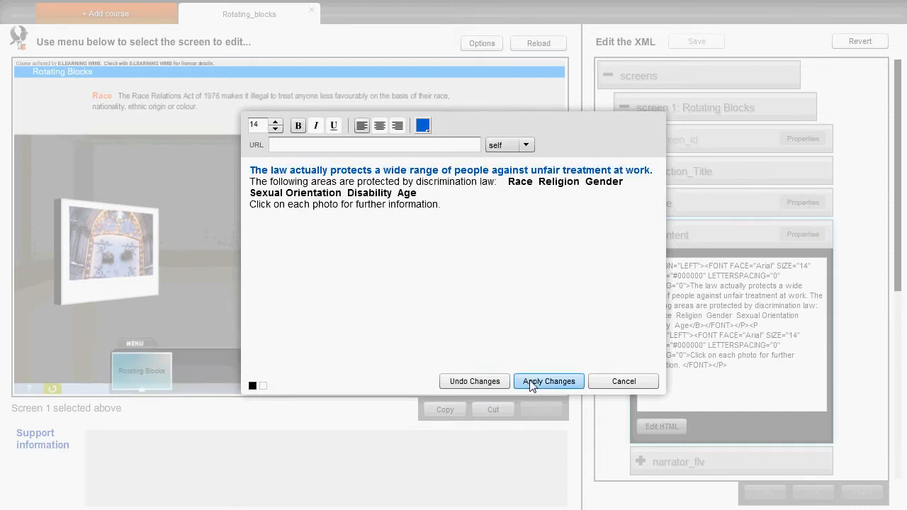
left_click(548, 381)
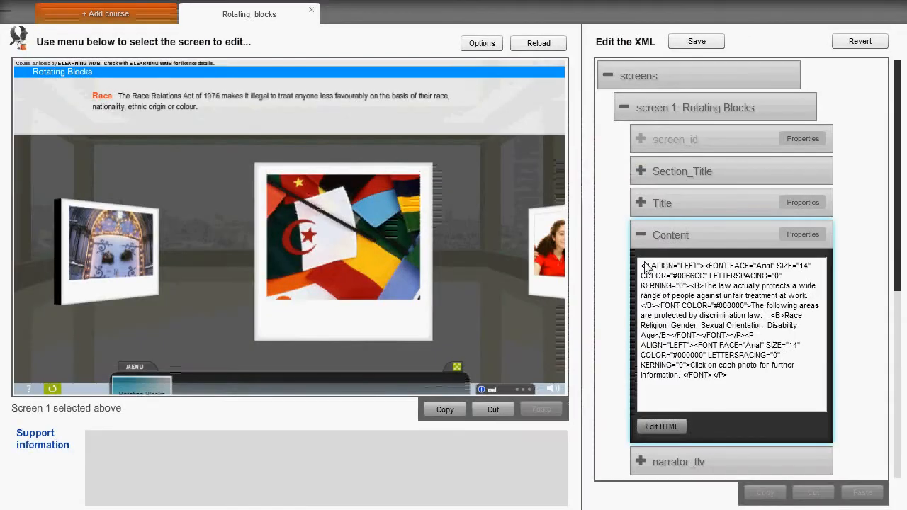
Save the course, reload the preview to show the blue sentence, and expand screen 101
left_click(696, 39)
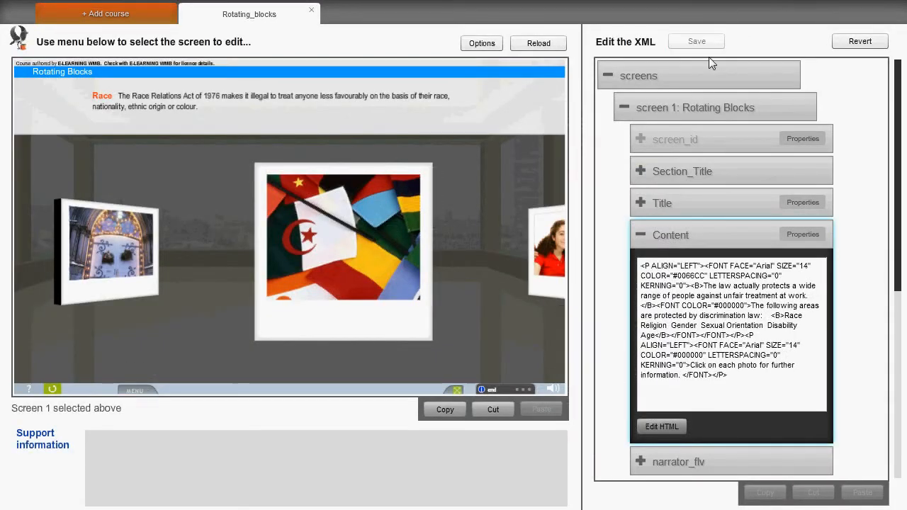
left_click(538, 43)
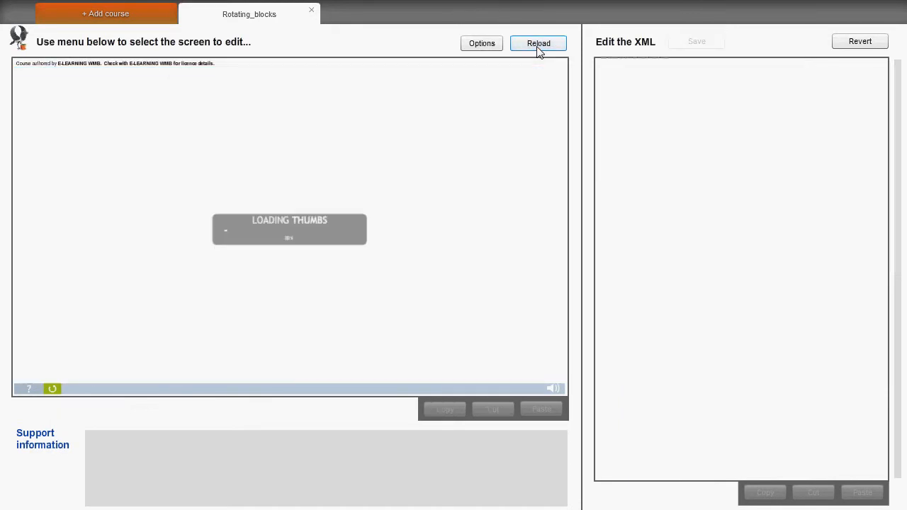
left_click(538, 43)
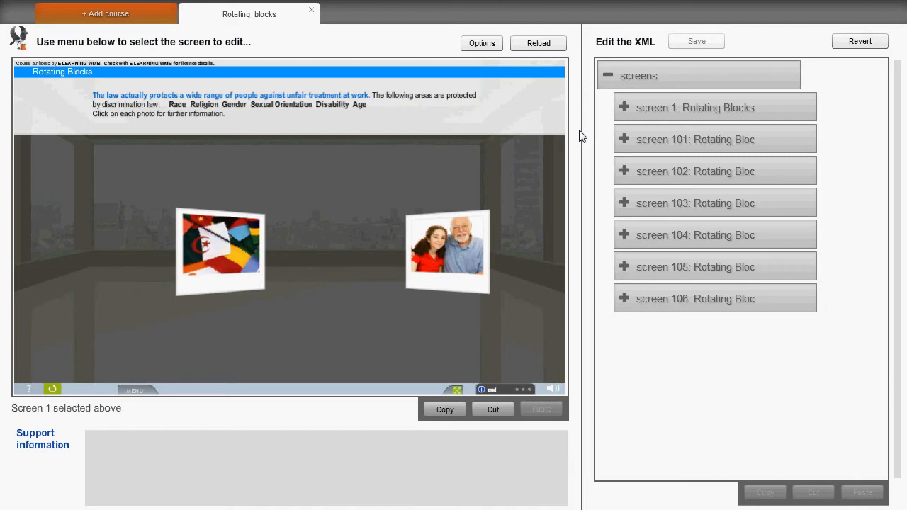
left_click(714, 139)
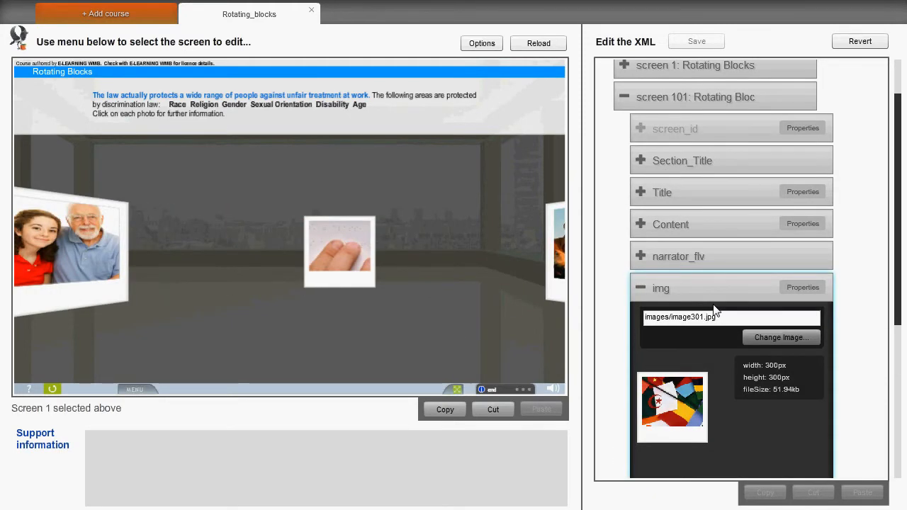
Replace screen 101's image with the new_image field picture
scroll("down", 3)
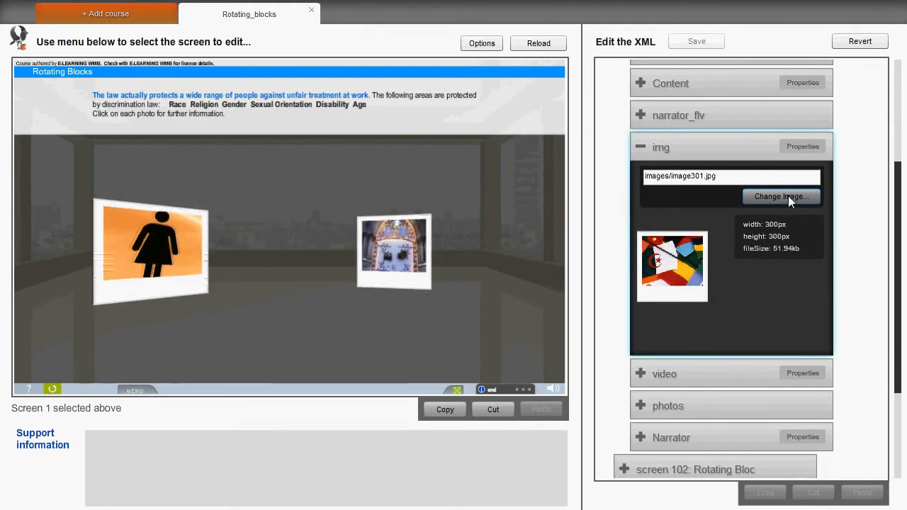
left_click(779, 195)
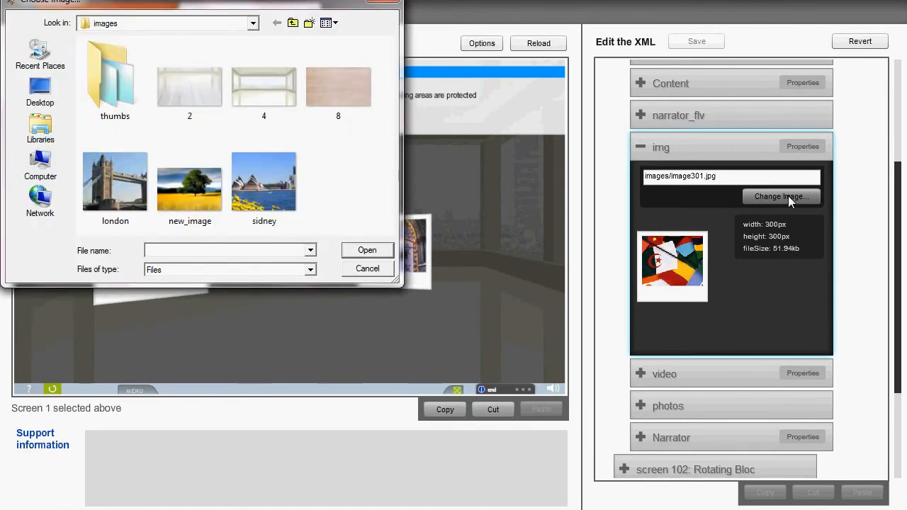
left_click(190, 182)
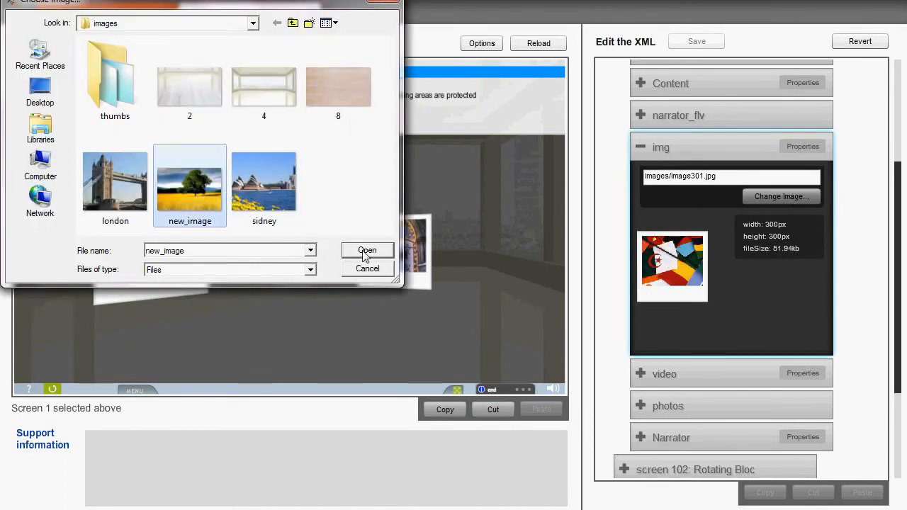
left_click(366, 250)
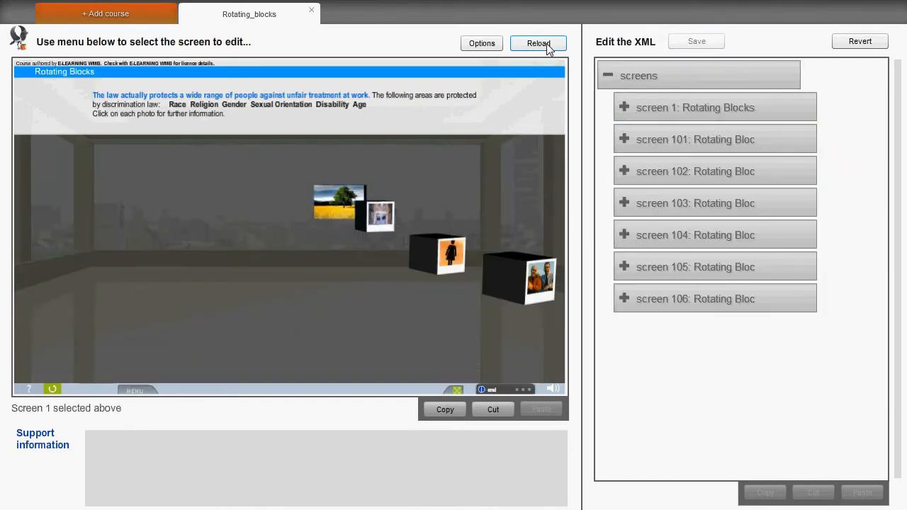
Reload the preview so the new field photo appears among the rotating blocks
left_click(538, 42)
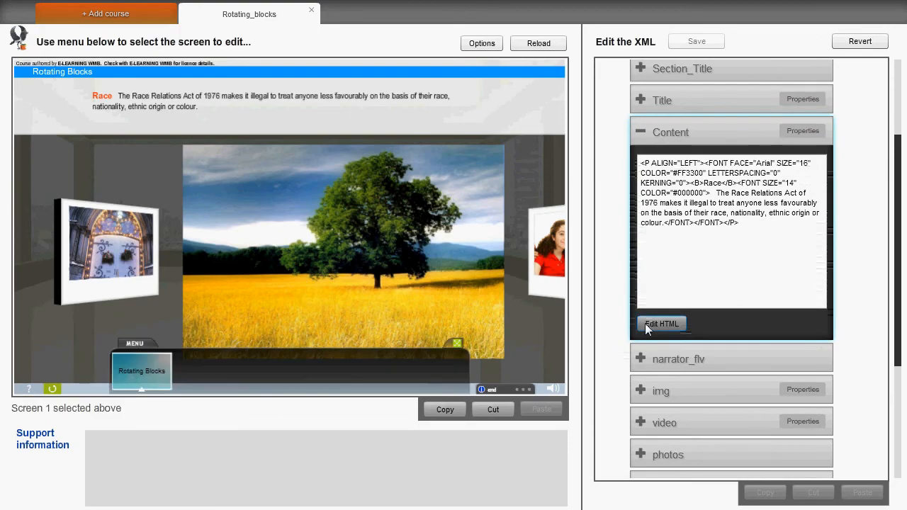
Change the tree screen's caption to 'Tree' in blue and apply it
left_click(662, 323)
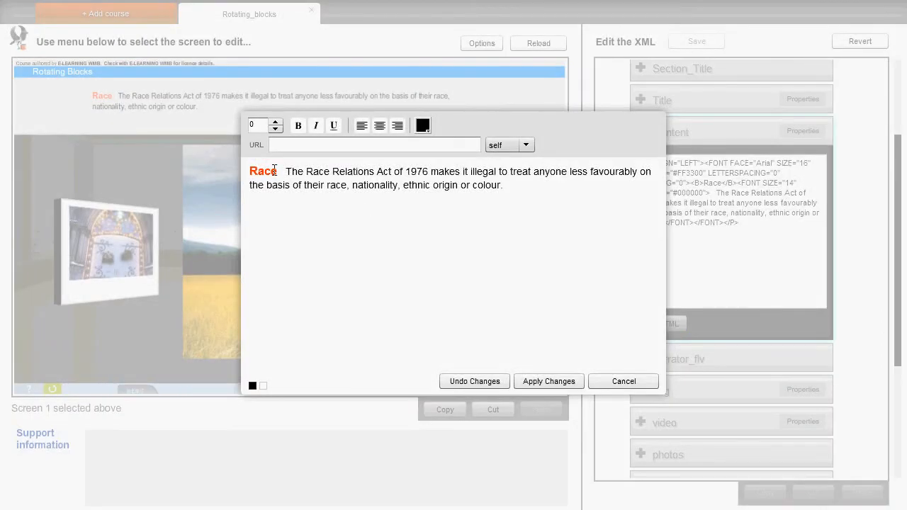
double_click(262, 171)
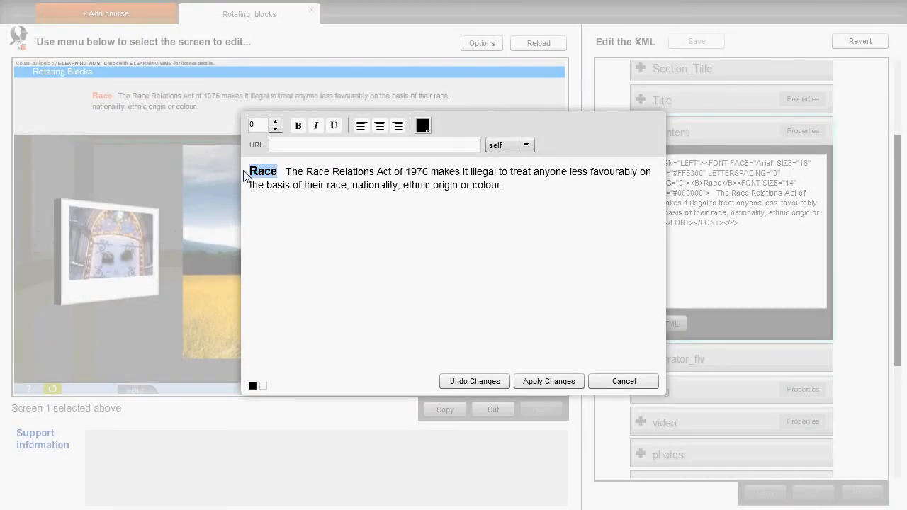
type("Tre")
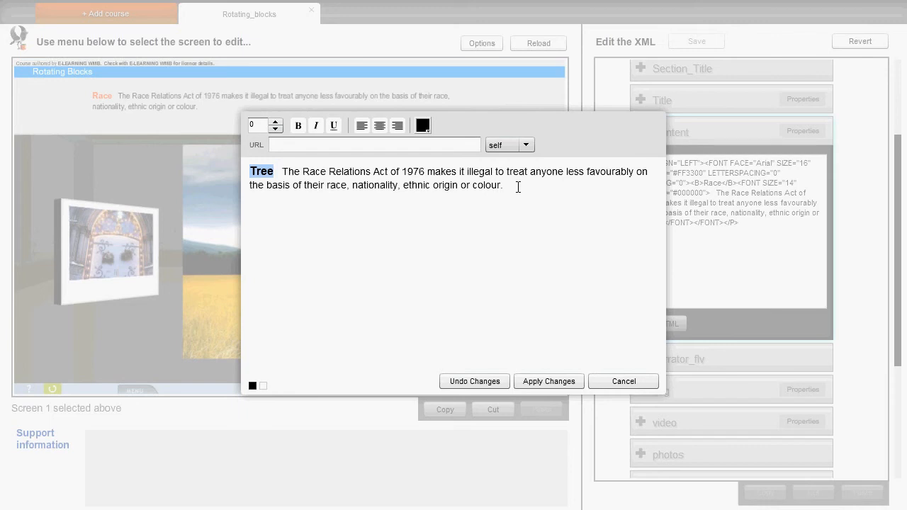
mouse_move(513, 187)
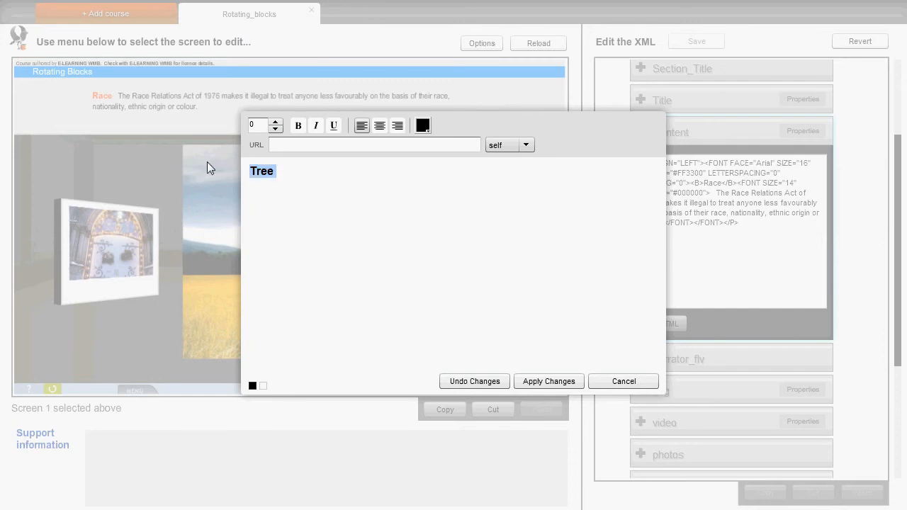
left_click(422, 125)
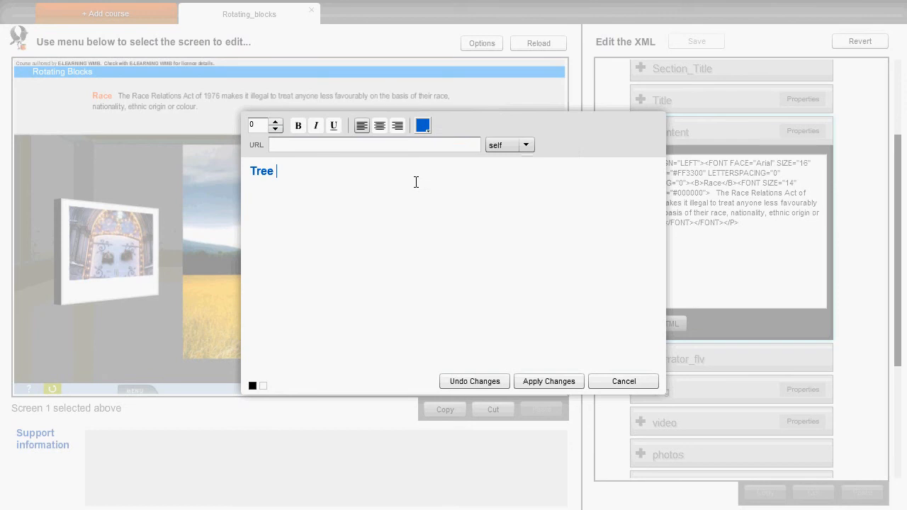
left_click(548, 381)
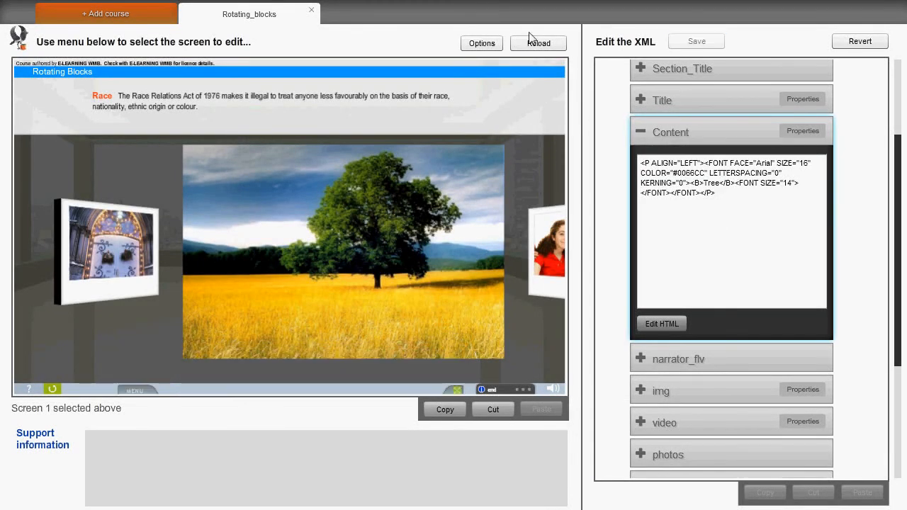
Reload the preview to show the tree photo captioned 'Tree' in blue
left_click(538, 43)
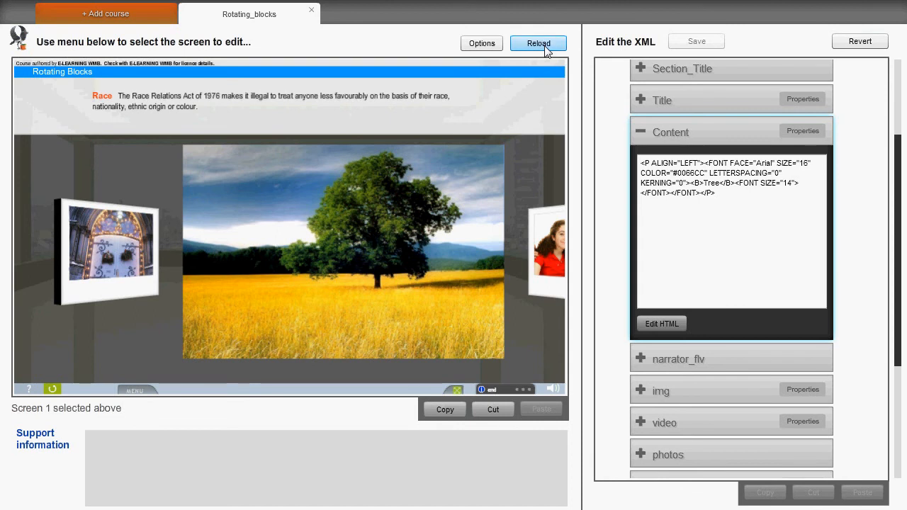
left_click(538, 43)
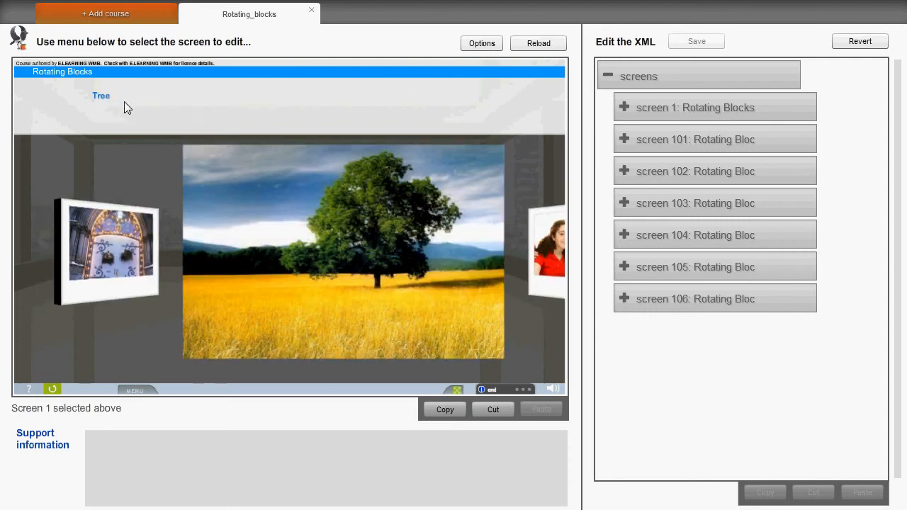
mouse_move(354, 250)
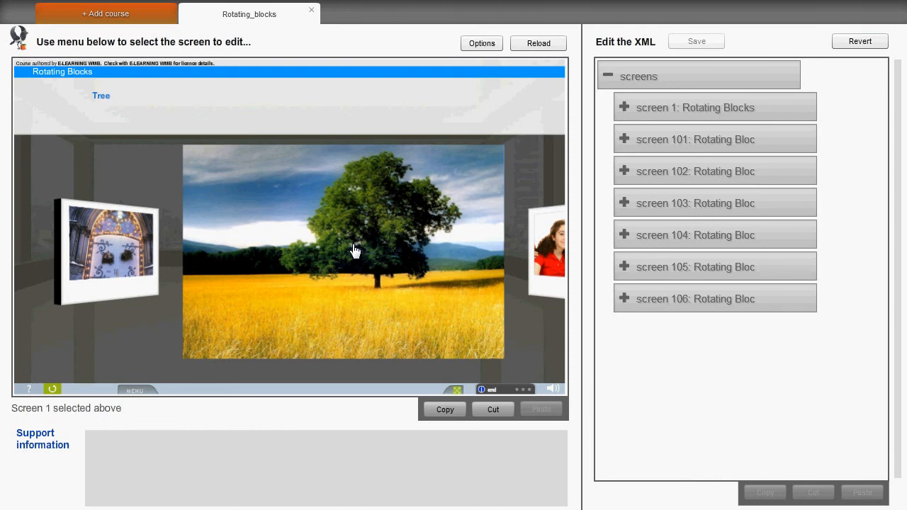